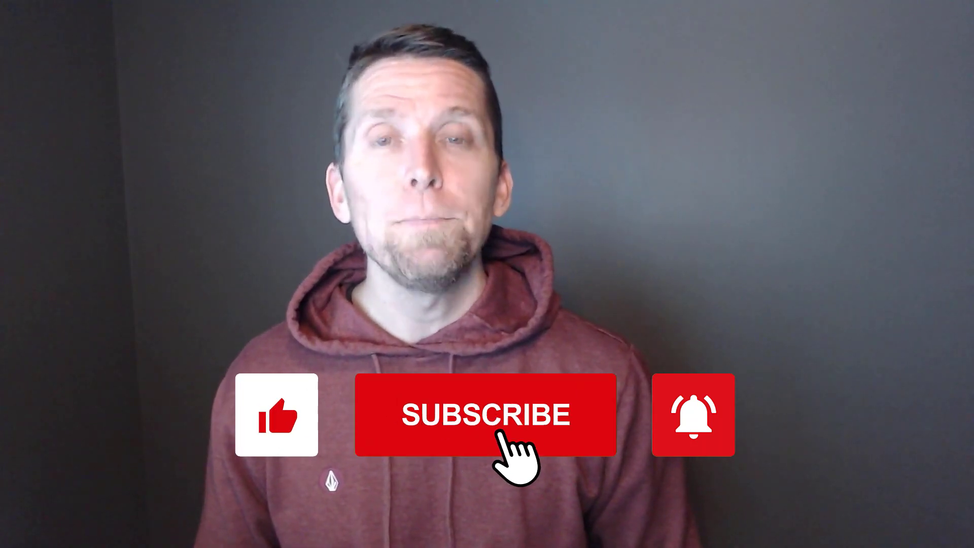
pyautogui.click(486, 415)
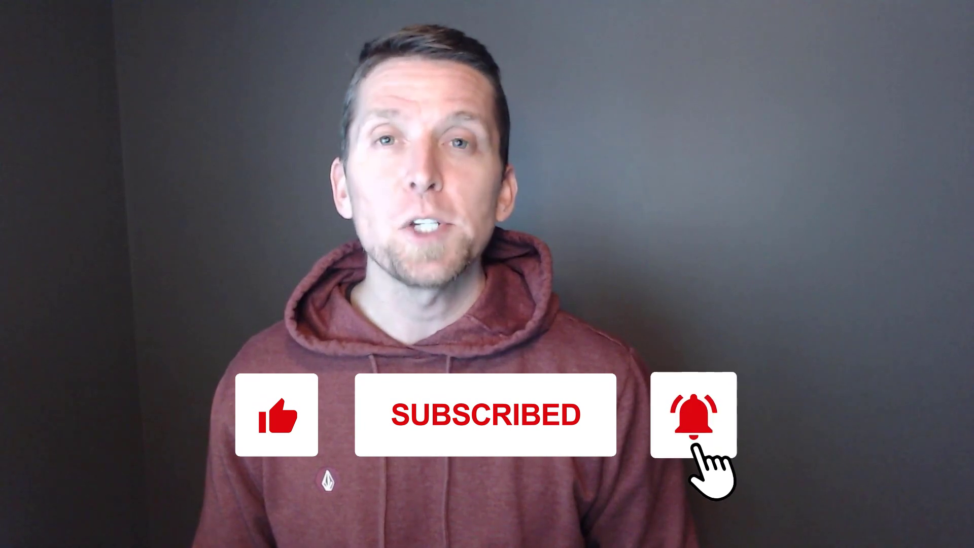